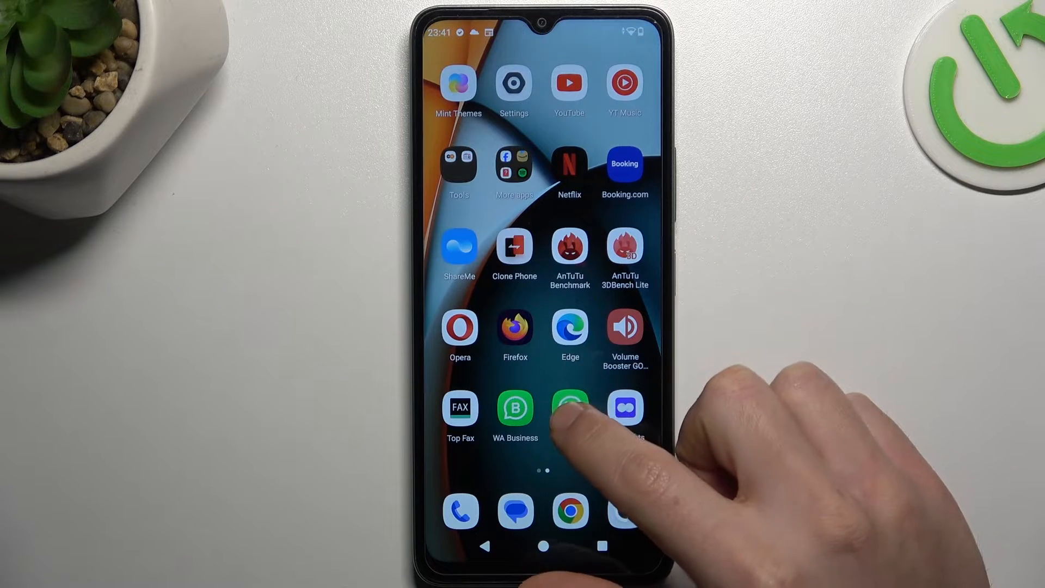
Step: Open WhatsApp's App info page from its home-screen icon shortcut menu
click(570, 408)
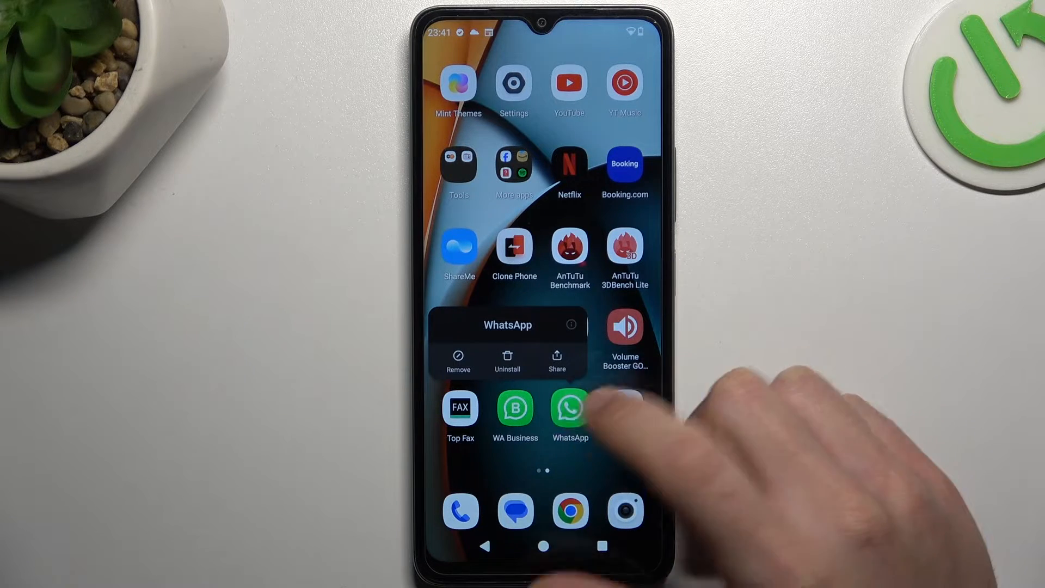
click(570, 408)
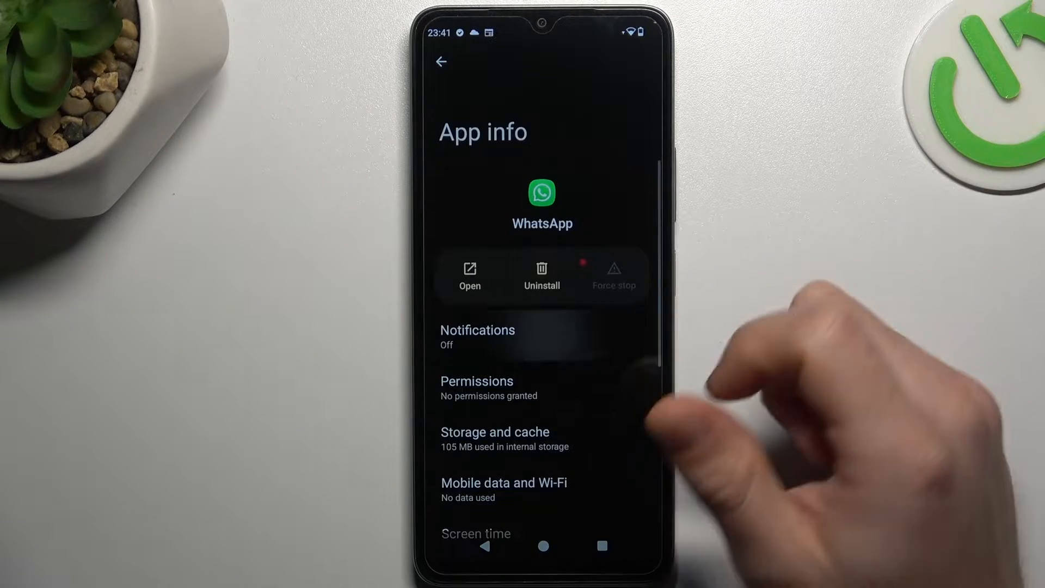
Step: Turn on All WhatsApp notifications and review its notification settings, then return to App info
click(477, 336)
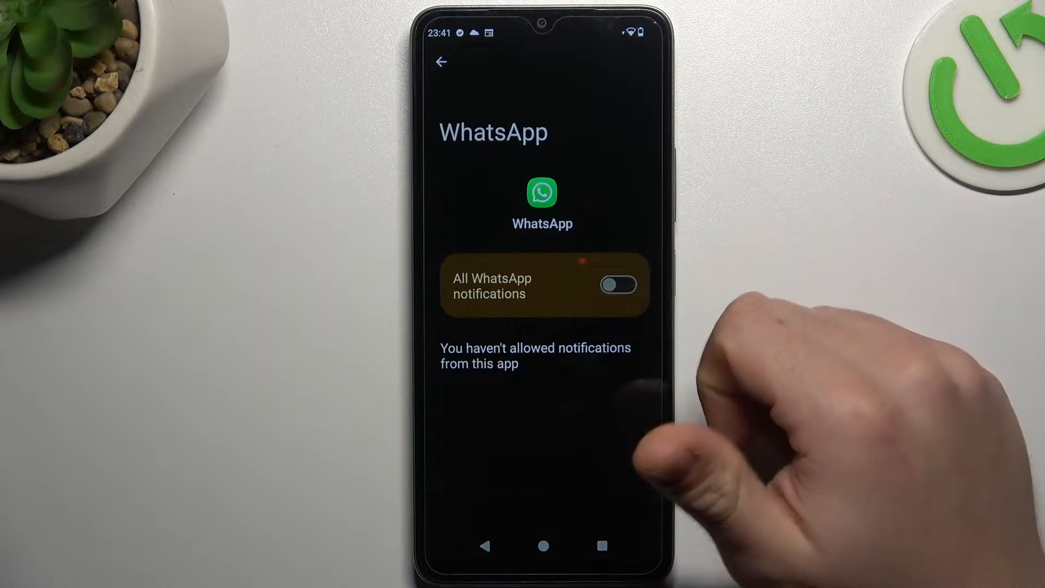
click(618, 286)
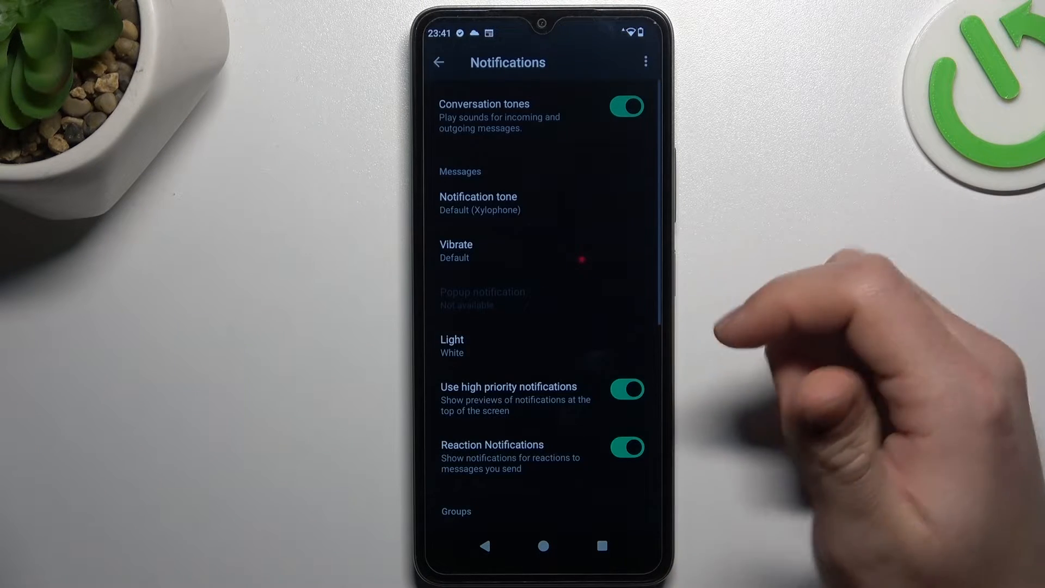
scroll(down, 3)
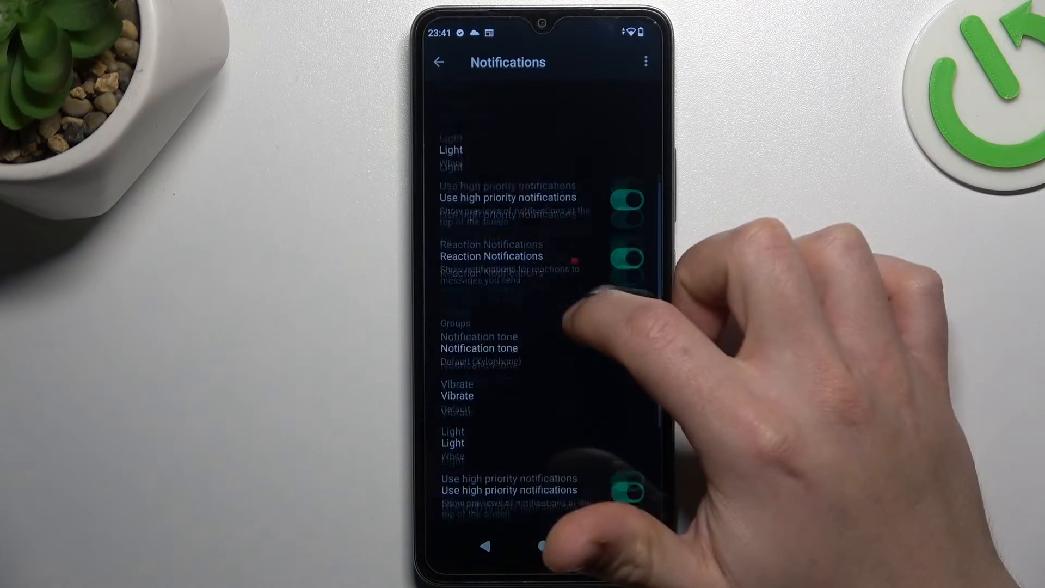
click(546, 546)
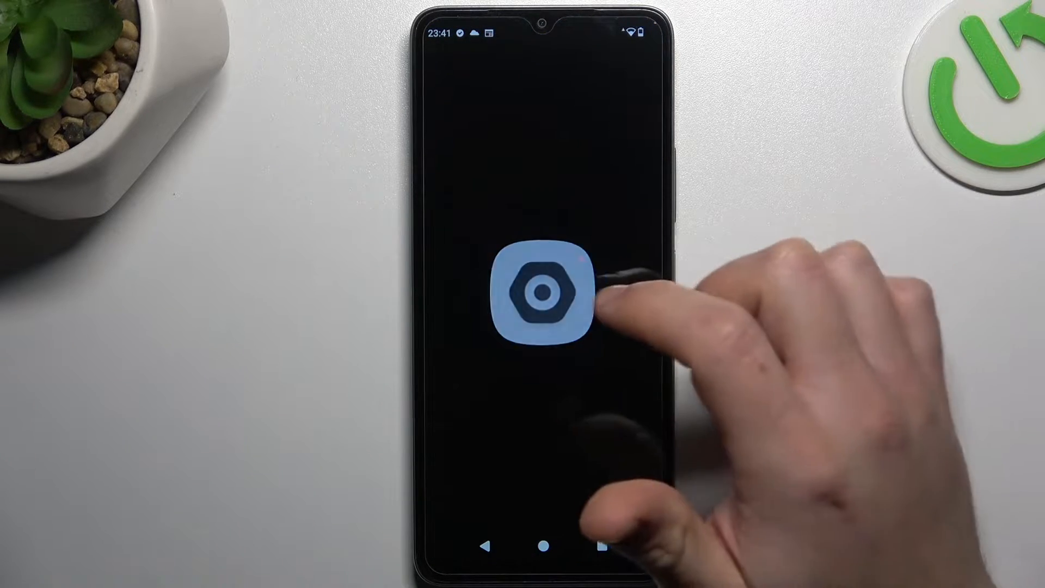
click(541, 291)
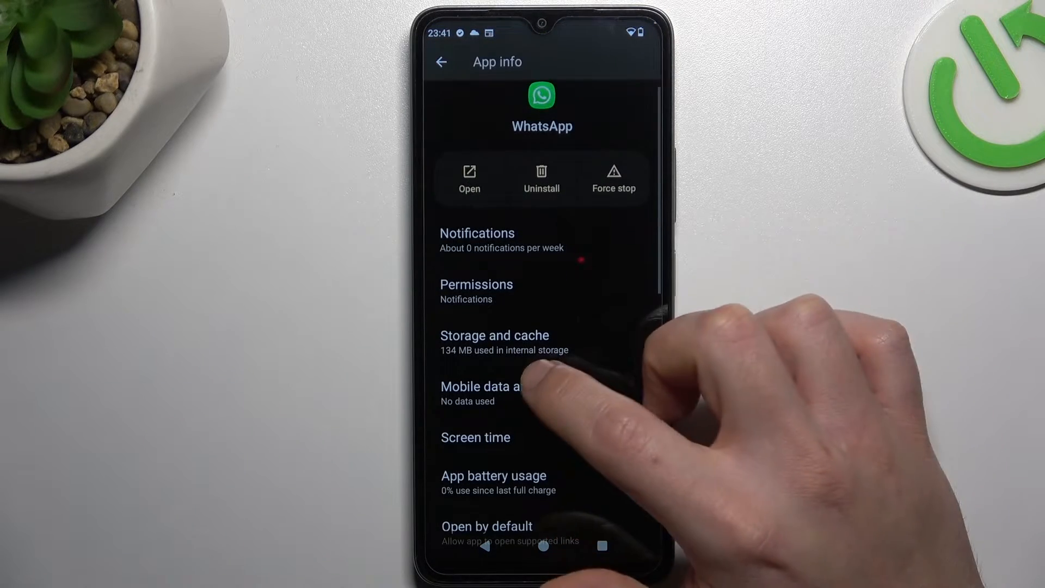
Step: Check WhatsApp's mobile data and Wi-Fi usage, then open its Storage and cache details
click(494, 386)
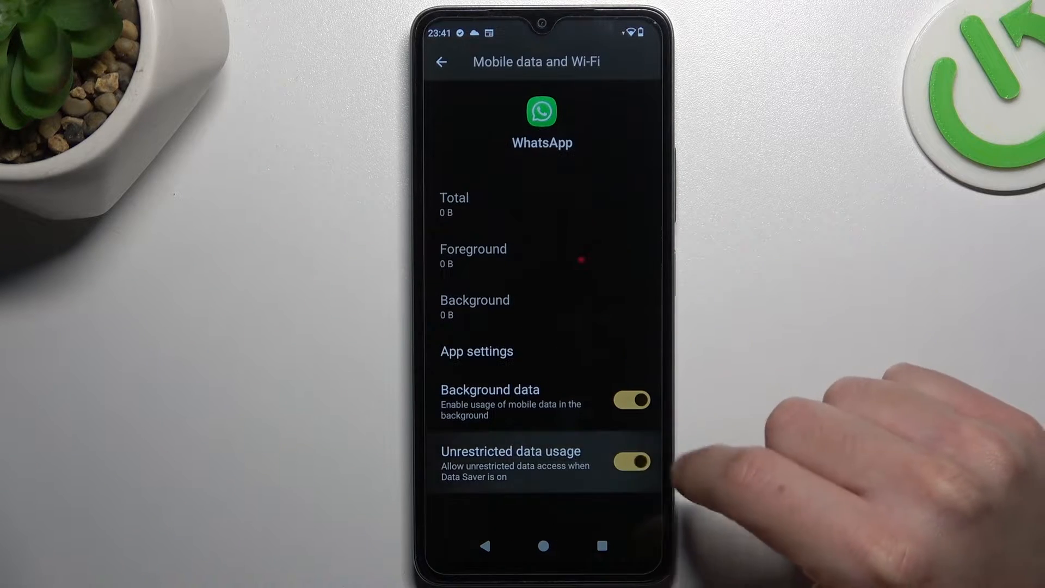
click(441, 61)
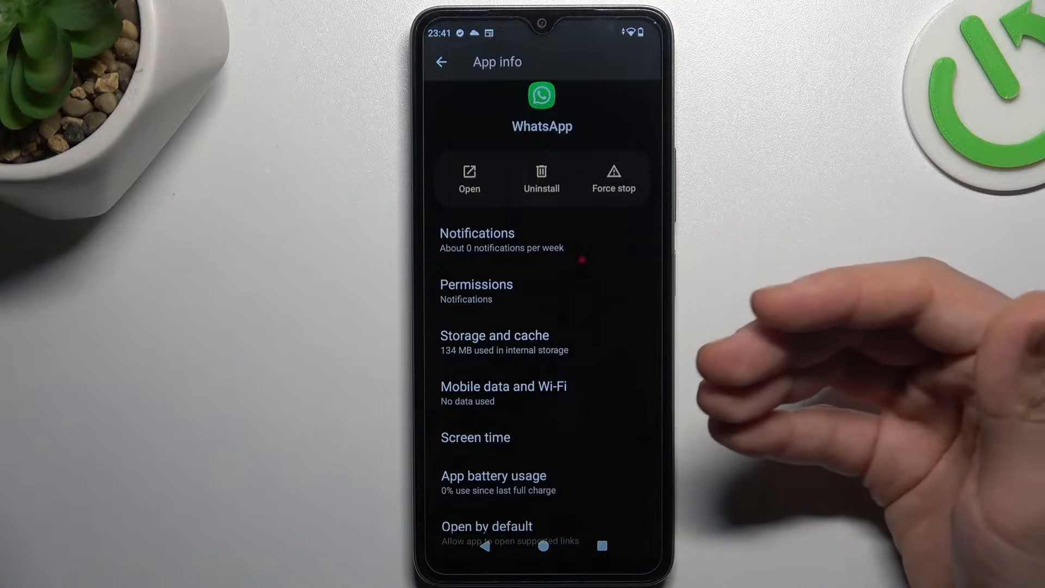
click(495, 336)
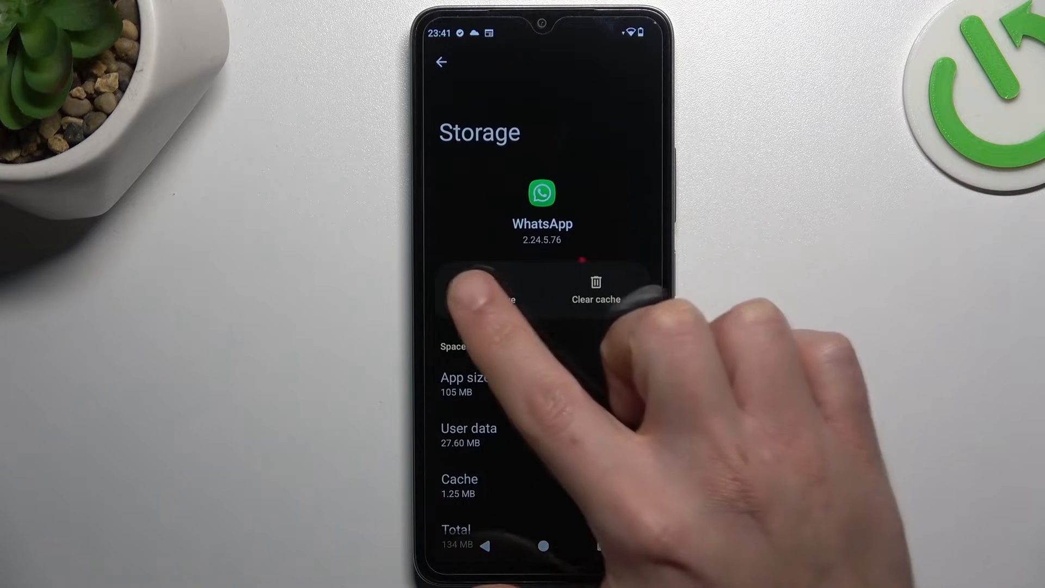
click(488, 287)
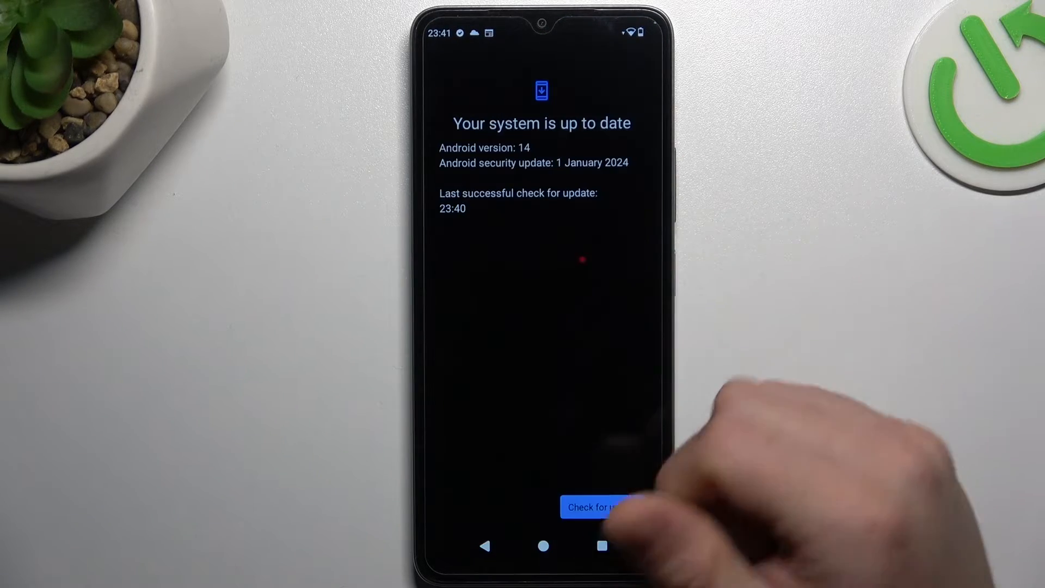
Step: Reset Bluetooth and Wi-Fi from System's Reset options, then reopen System settings
click(440, 61)
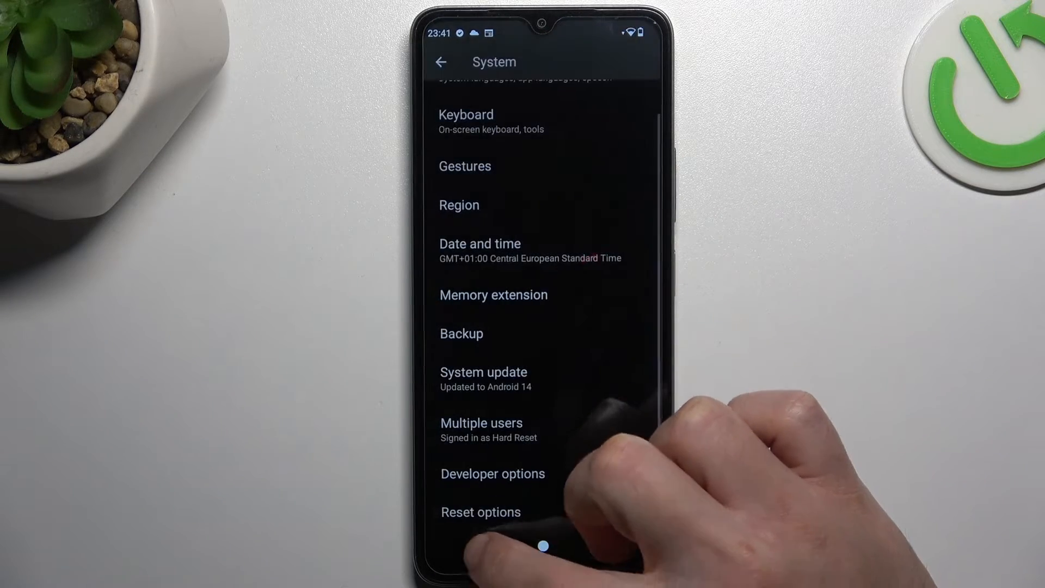
click(441, 61)
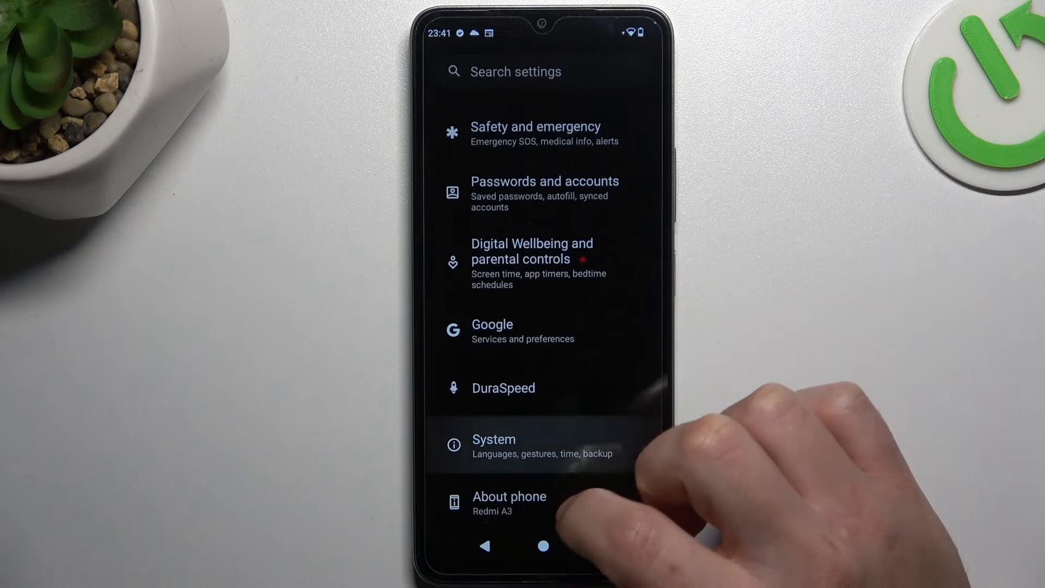
click(493, 445)
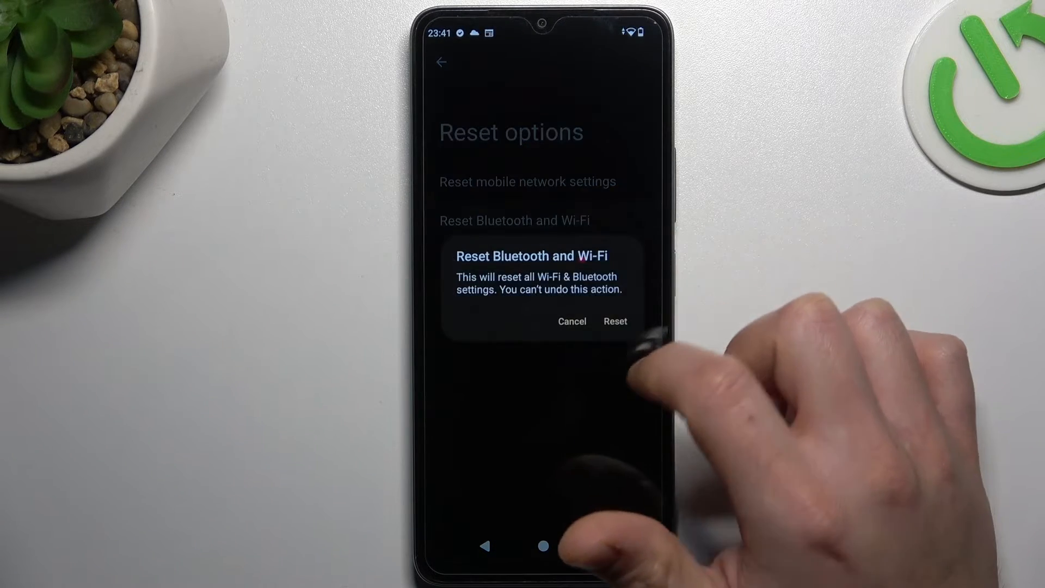
click(571, 321)
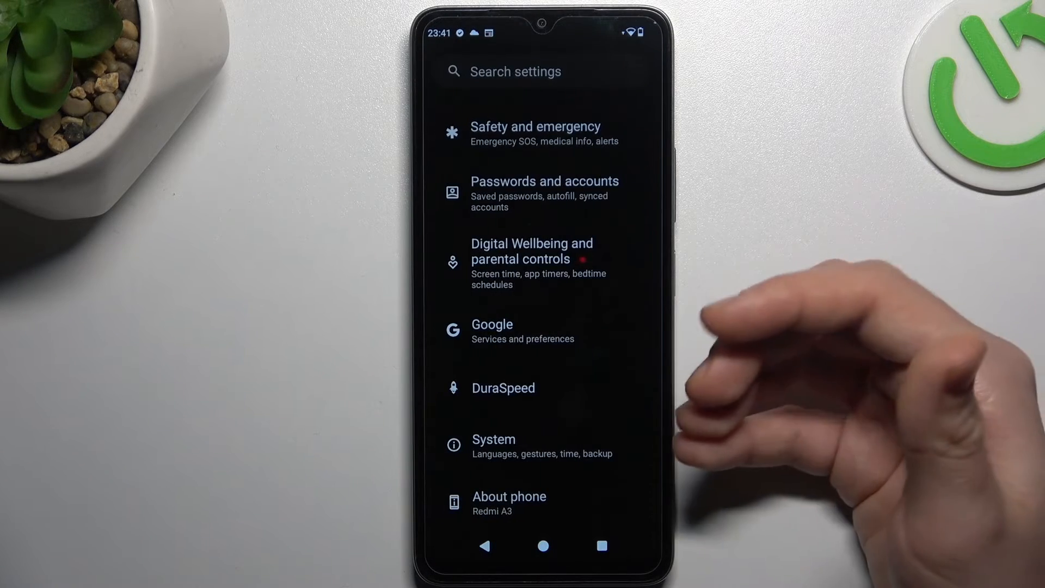
click(494, 439)
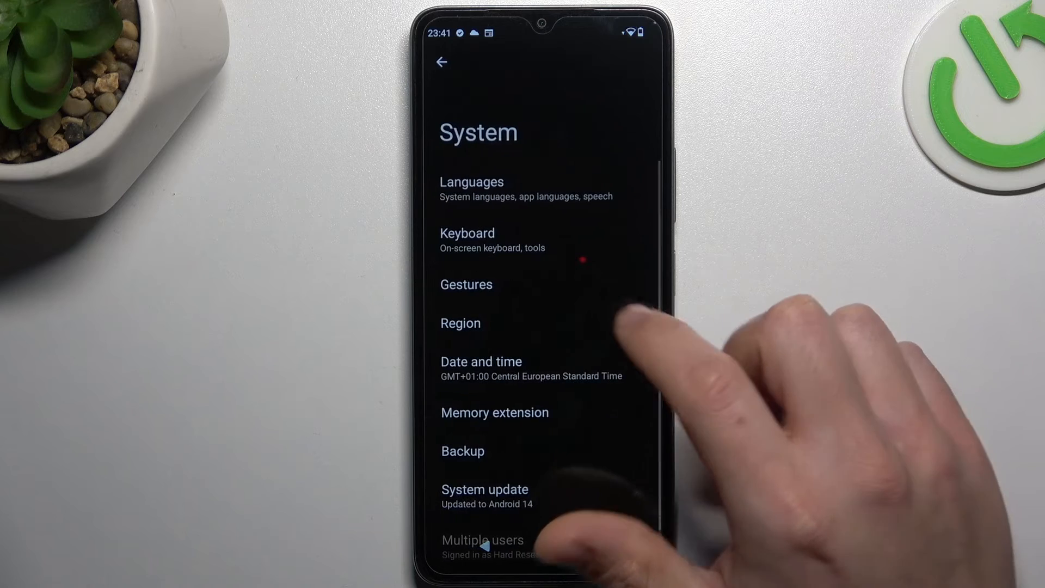